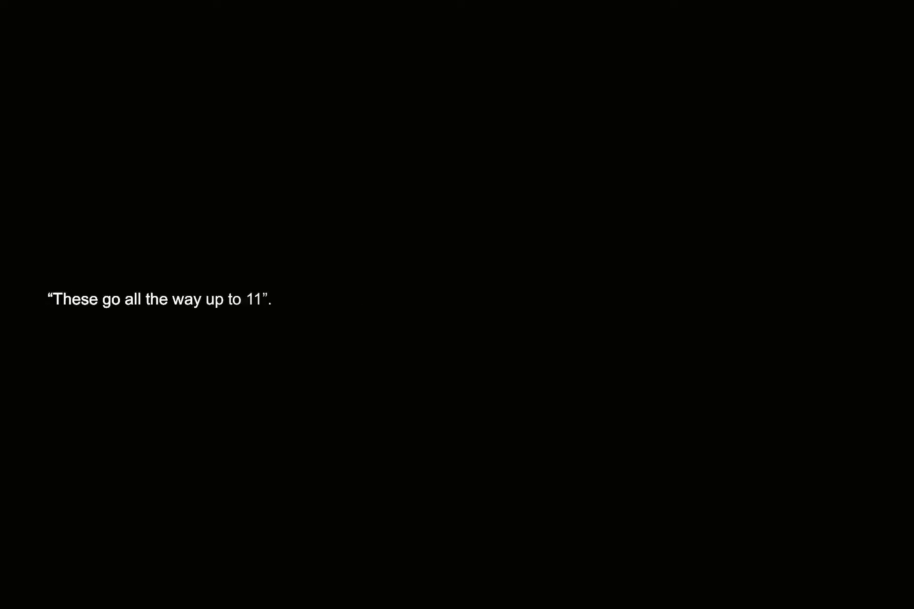
text(My name is Inigo Montoya; you killed my father; prepare to die.)
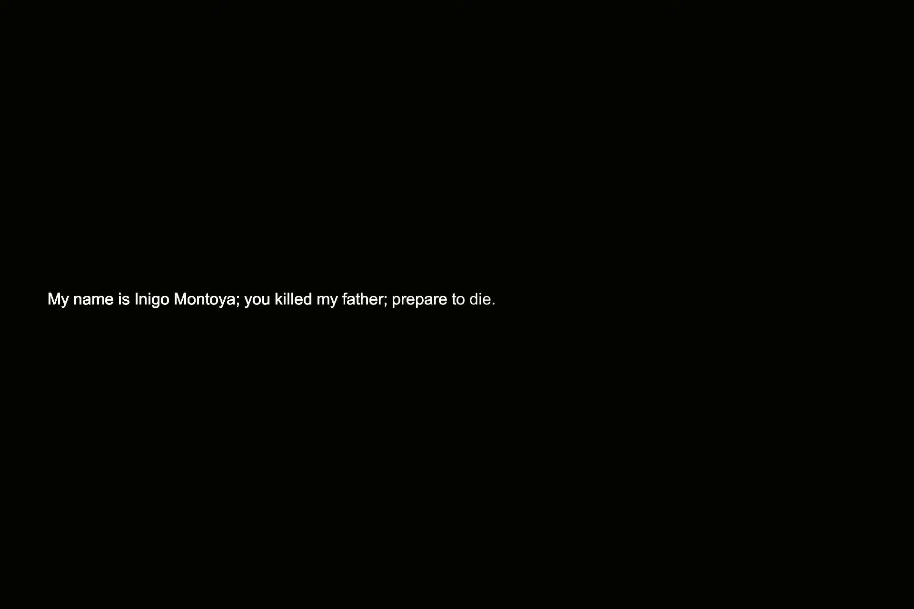